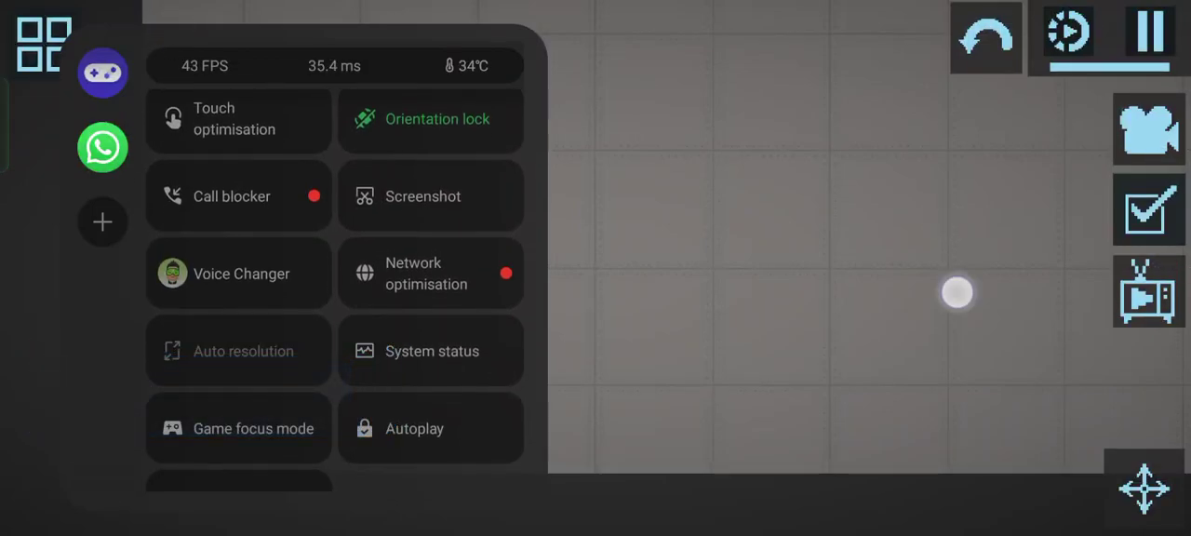
Dismiss the performance overlay and load the saved wooden lattice structure onto the map
{"action": "left_click", "coordinate": [43, 45]}
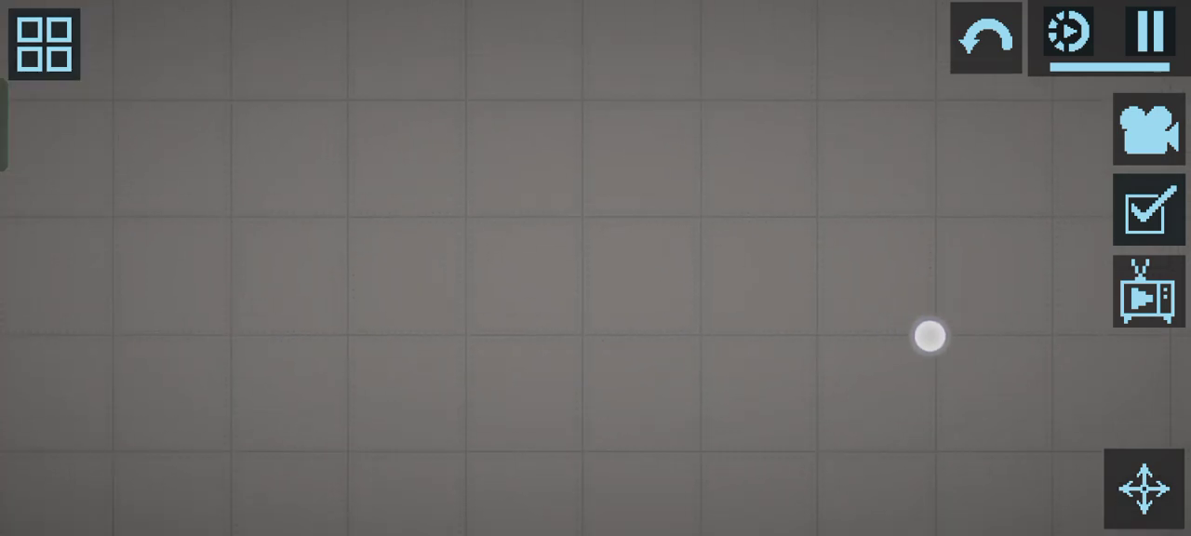
{"action": "left_click", "coordinate": [43, 44]}
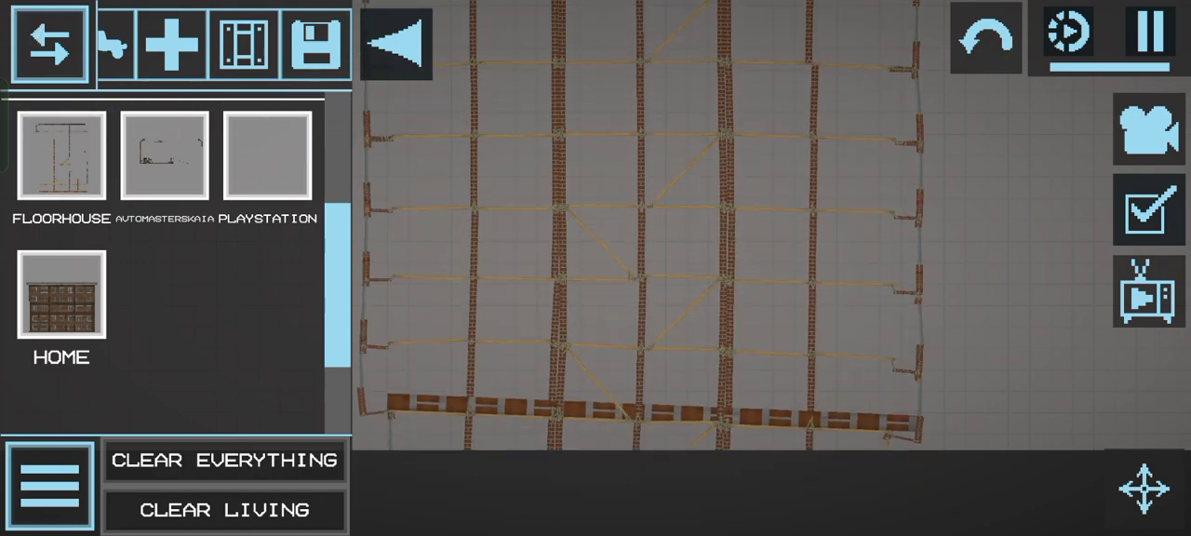
Remove the loaded structure and switch the spawn menu to the Characters category
{"action": "left_click", "coordinate": [223, 460]}
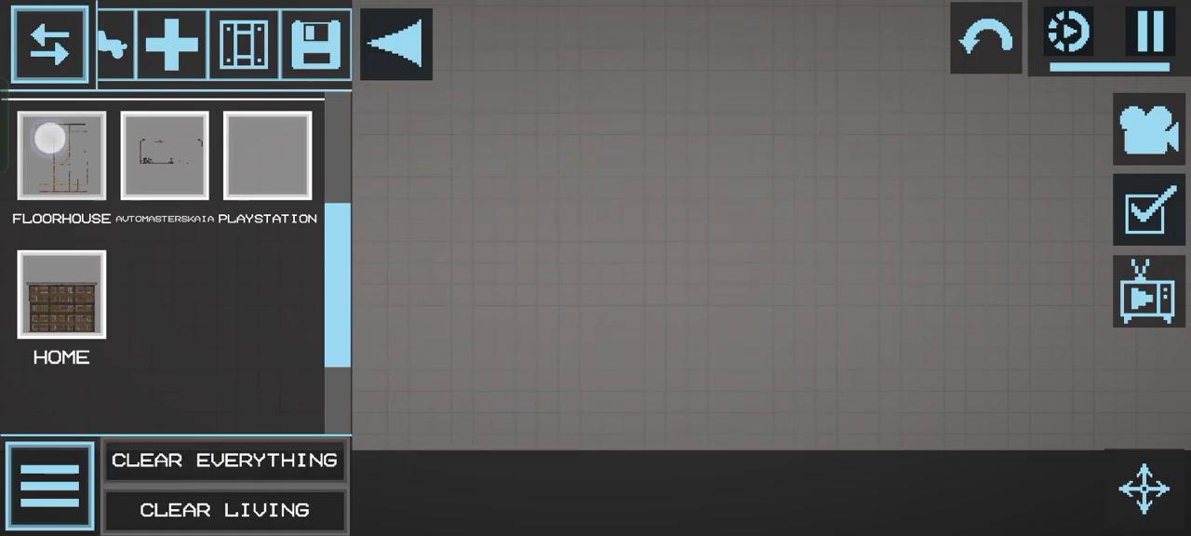
{"action": "left_click", "coordinate": [60, 154]}
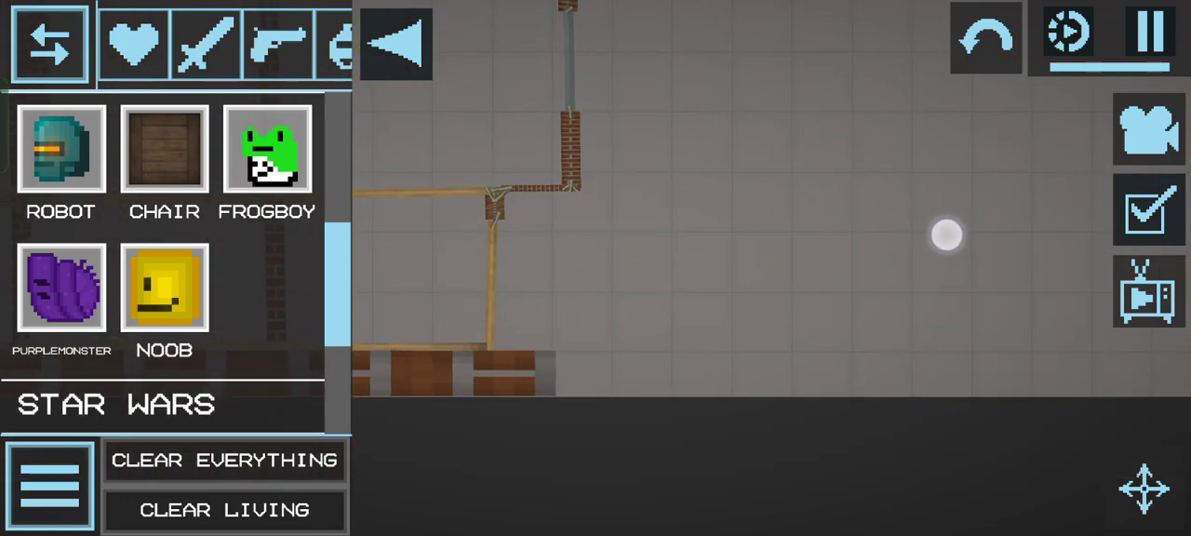
Pause and resume, rebuild the brick columns, spawn Frogboy and drop a rifle beside him
{"action": "left_click", "coordinate": [278, 45]}
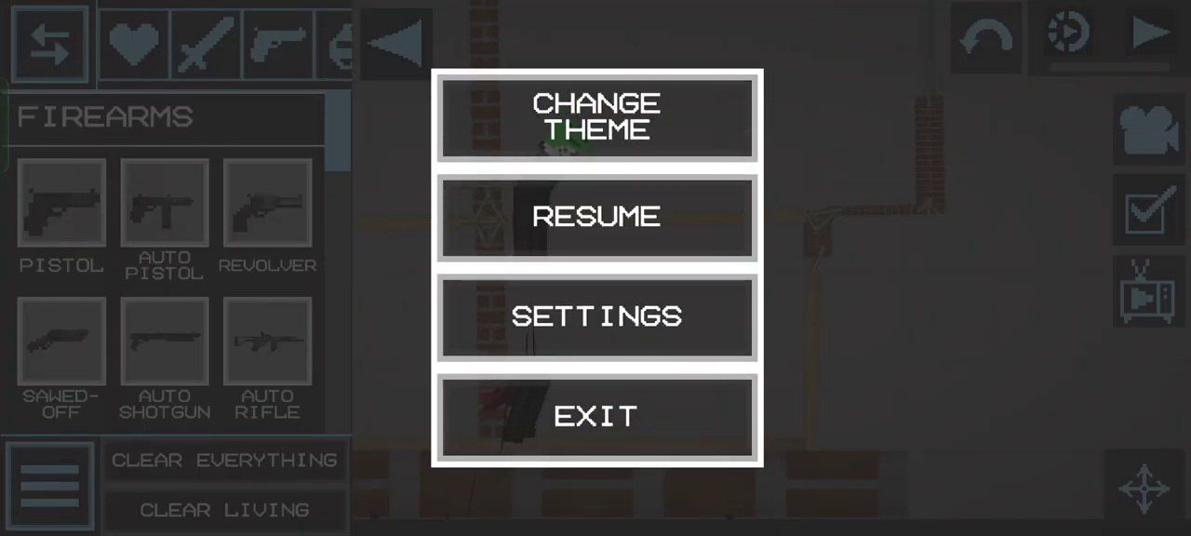
{"action": "left_click", "coordinate": [595, 216]}
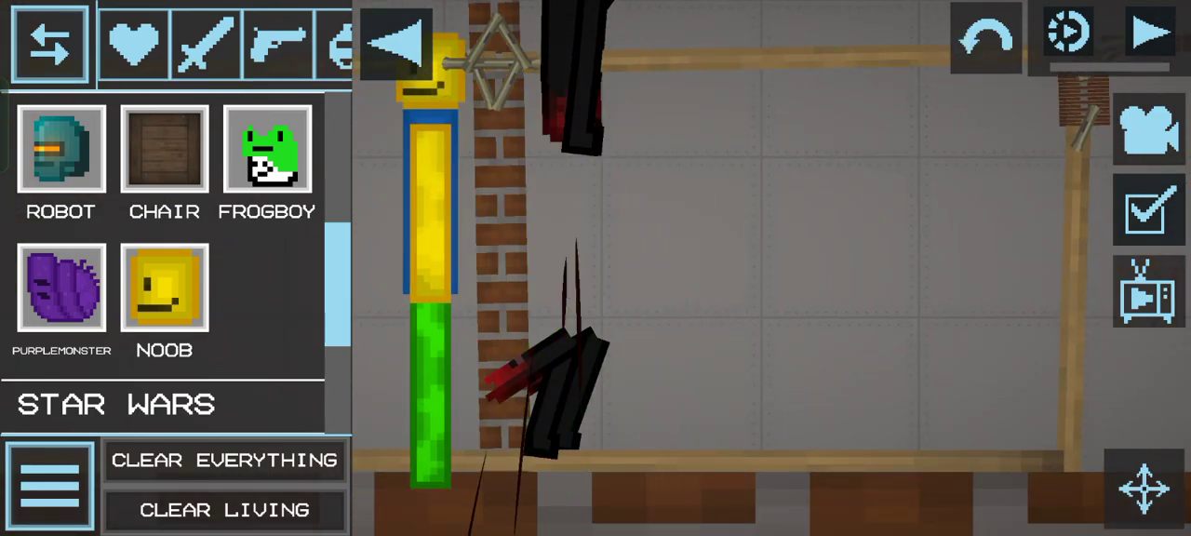
{"action": "left_click", "coordinate": [1150, 34]}
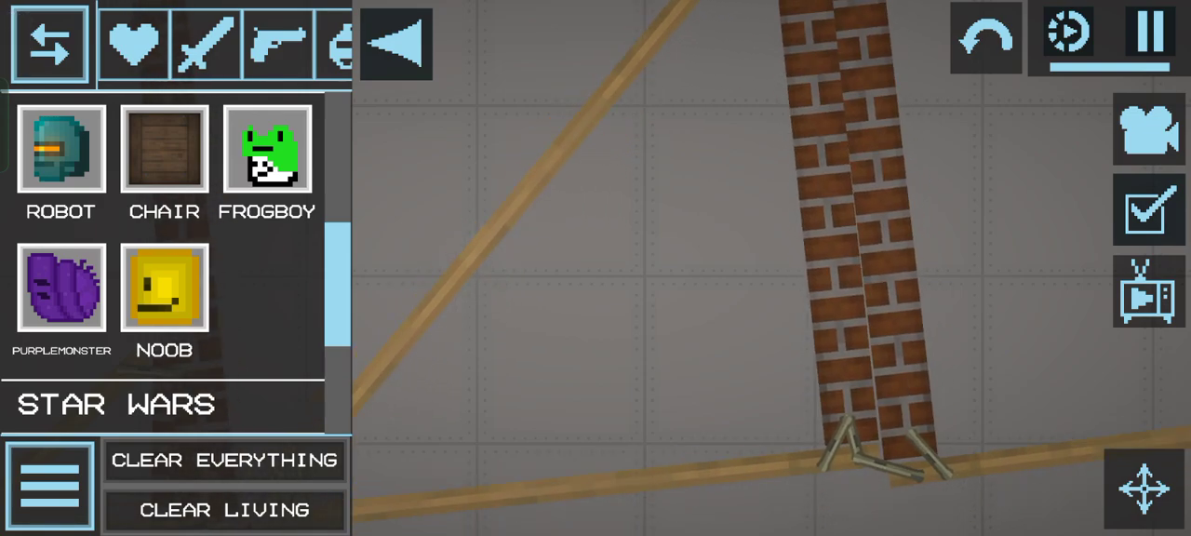
{"action": "left_click", "coordinate": [225, 459]}
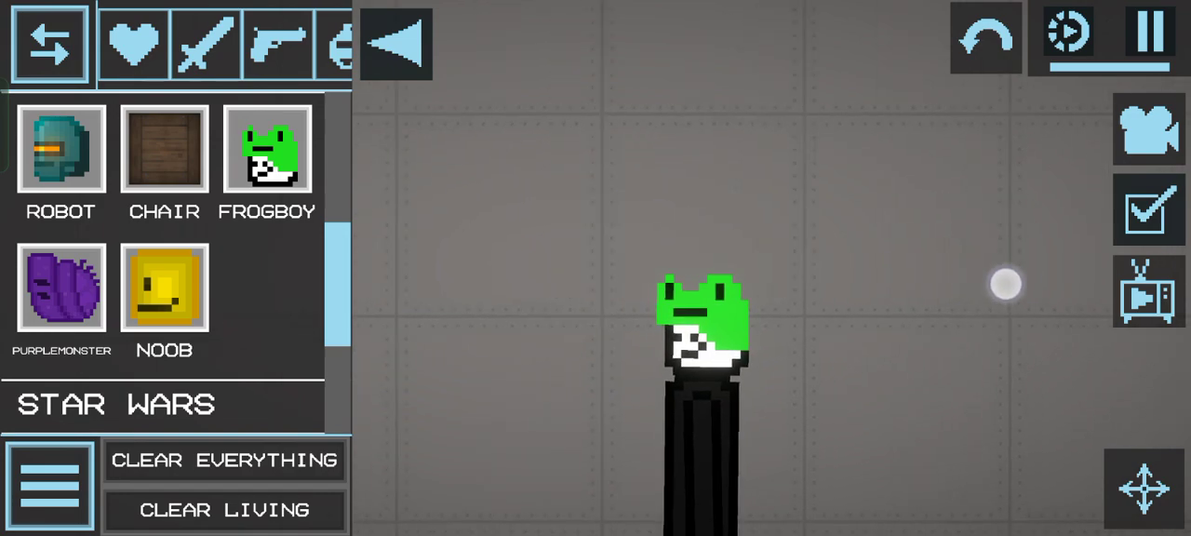
{"action": "left_click", "coordinate": [278, 45]}
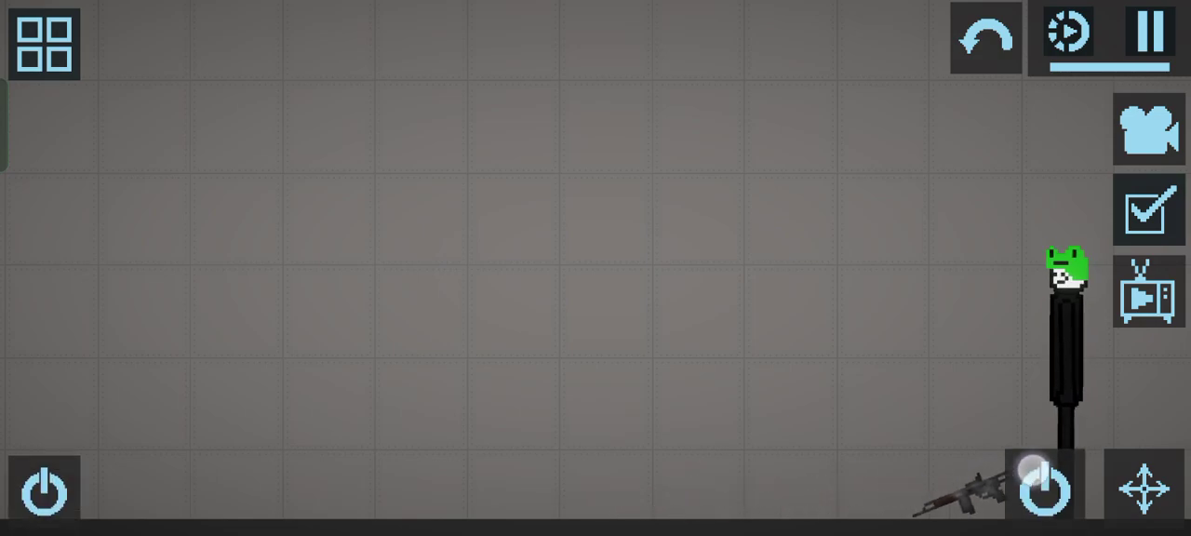
Use Set Transform on Frogboy, close it, and let the rifle fire into him
{"action": "left_click", "coordinate": [1041, 488]}
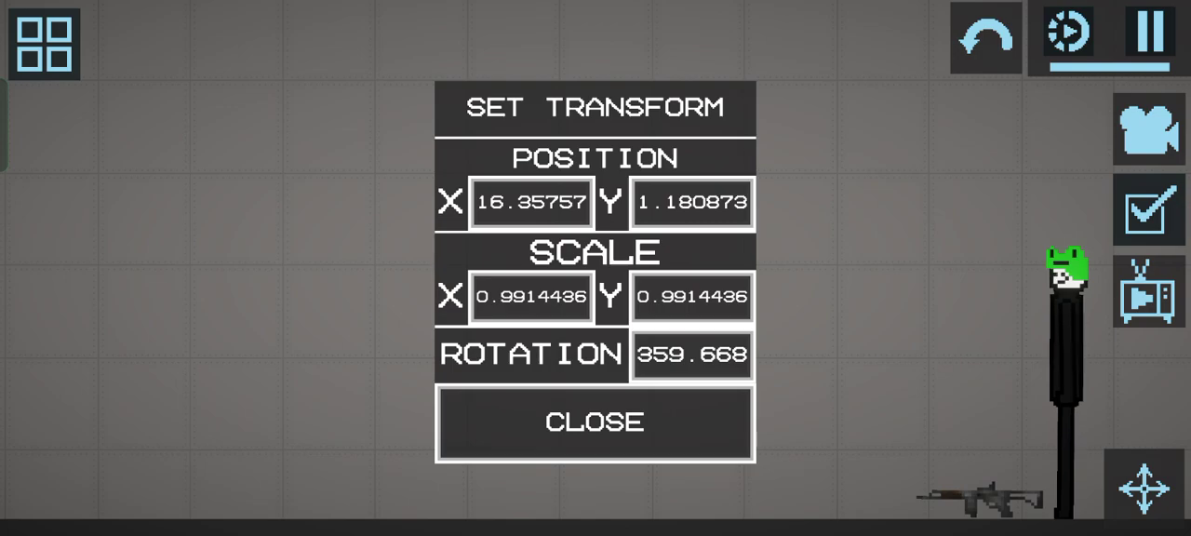
{"action": "left_click", "coordinate": [594, 420]}
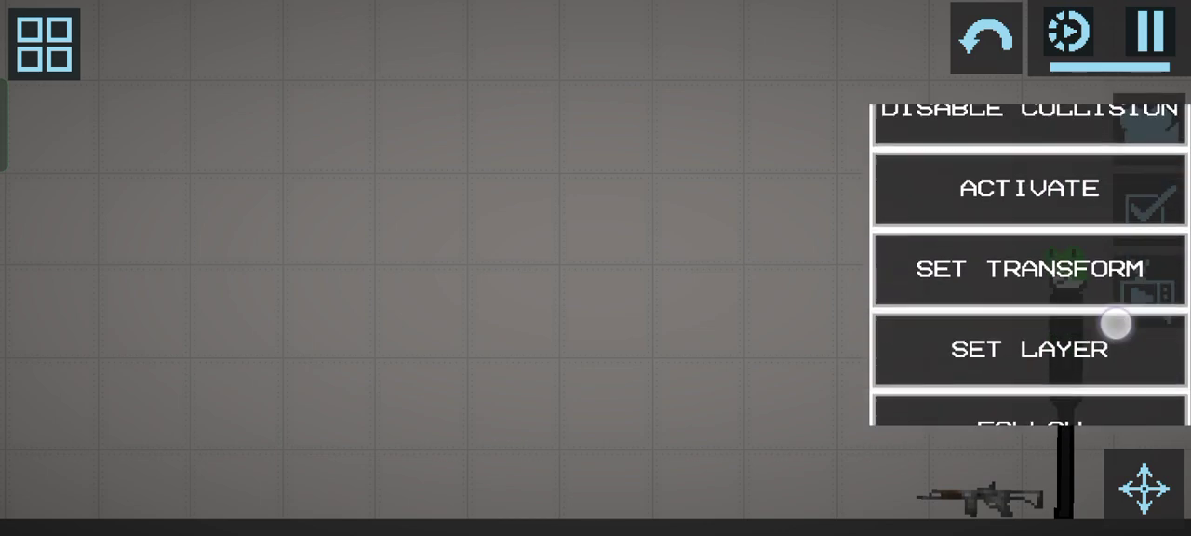
{"action": "scroll", "scroll_direction": "down", "scroll_amount": 3}
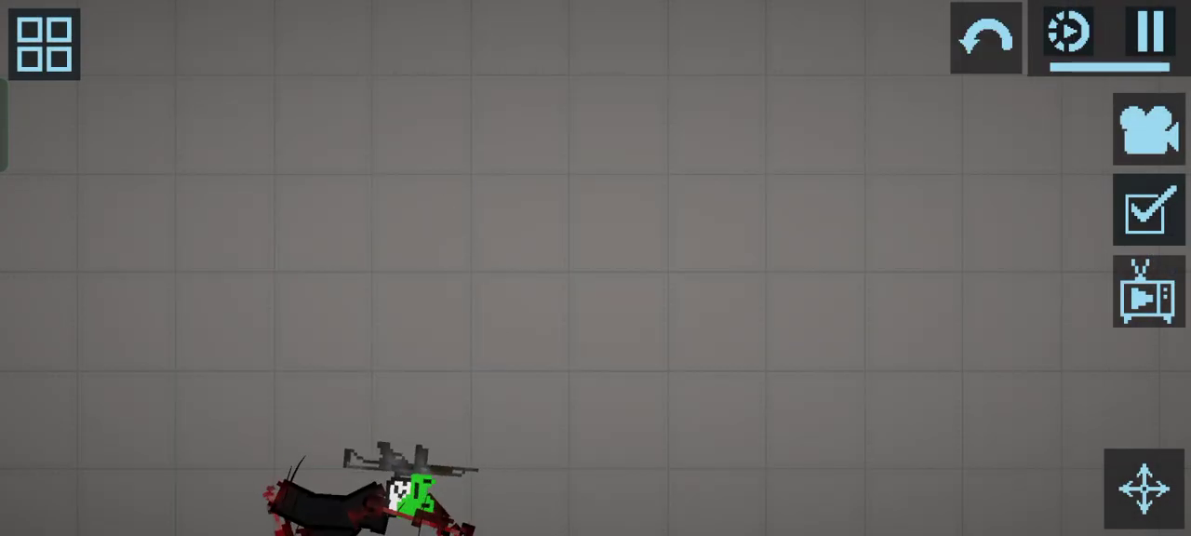
Spawn a Blue Sword and a Hammer near the fallen Frogboy, then add a second Frogboy
{"action": "left_click", "coordinate": [43, 44]}
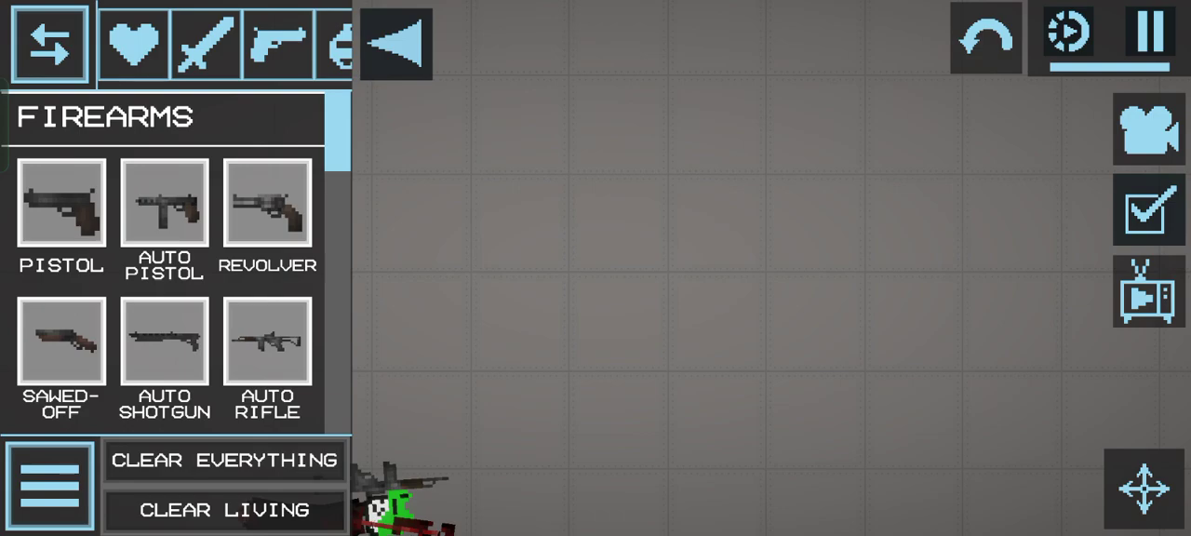
{"action": "left_click", "coordinate": [204, 45]}
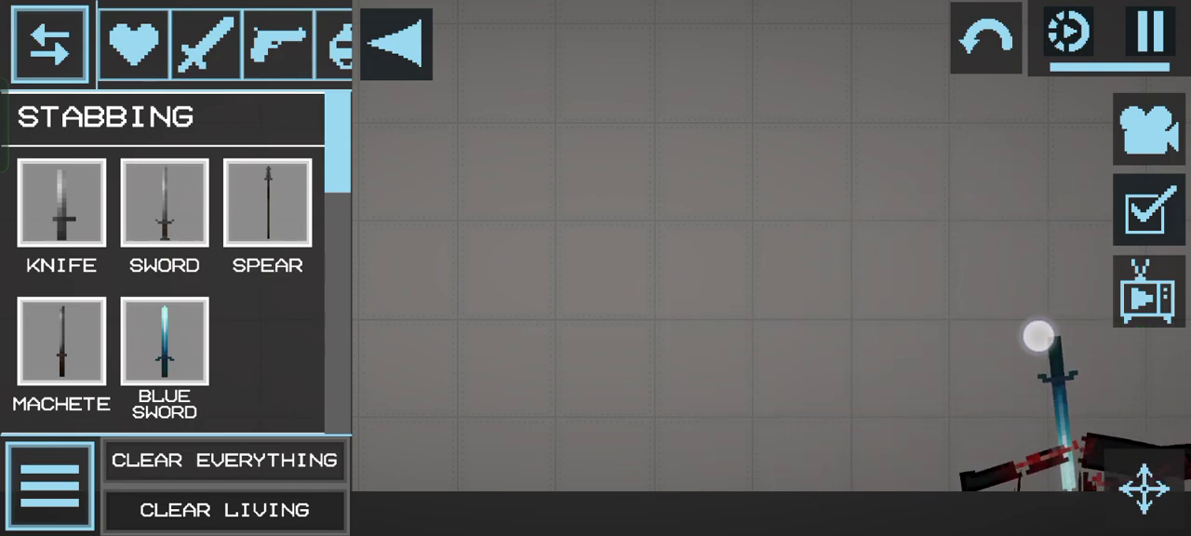
{"action": "scroll", "scroll_direction": "down", "scroll_amount": 3}
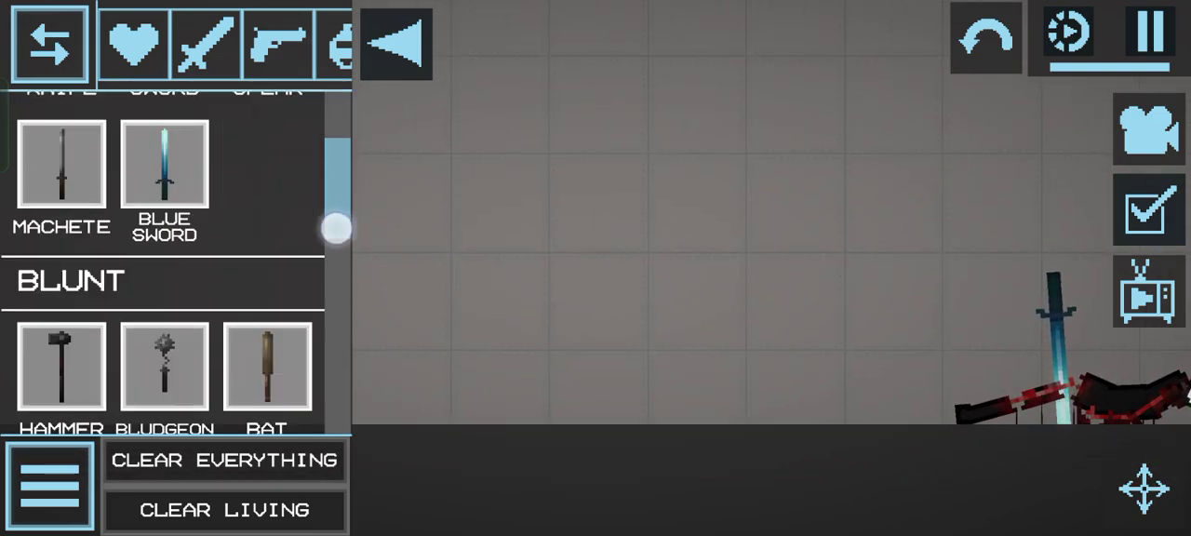
{"action": "left_click_drag", "start_coordinate": [335, 227], "coordinate": [305, 409]}
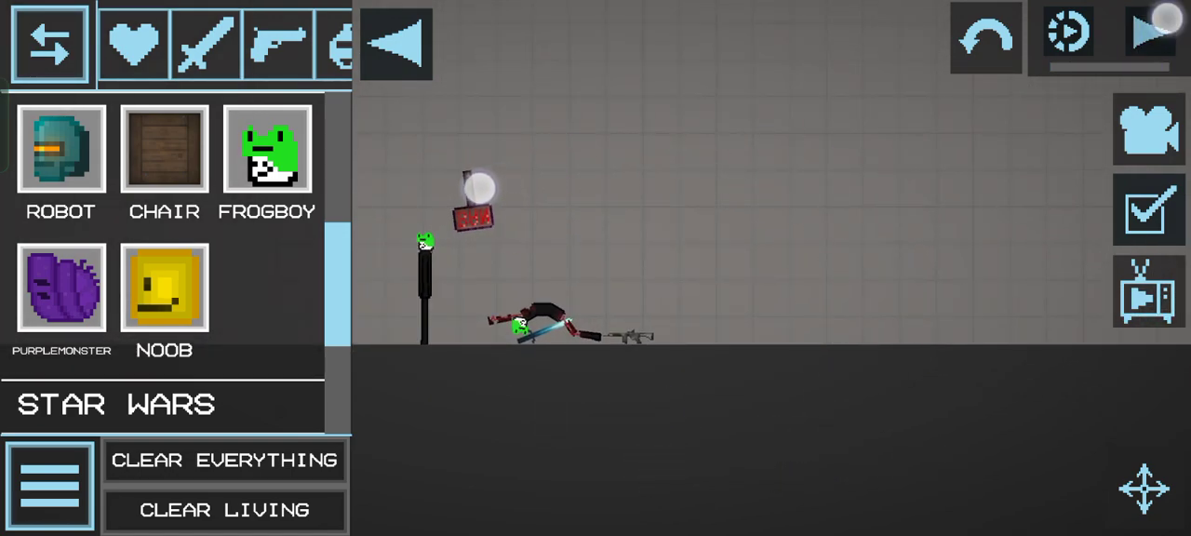
Let the hammer fall, freeze mid-fall, then clear everything and show the Saves list
{"action": "left_click", "coordinate": [1150, 37]}
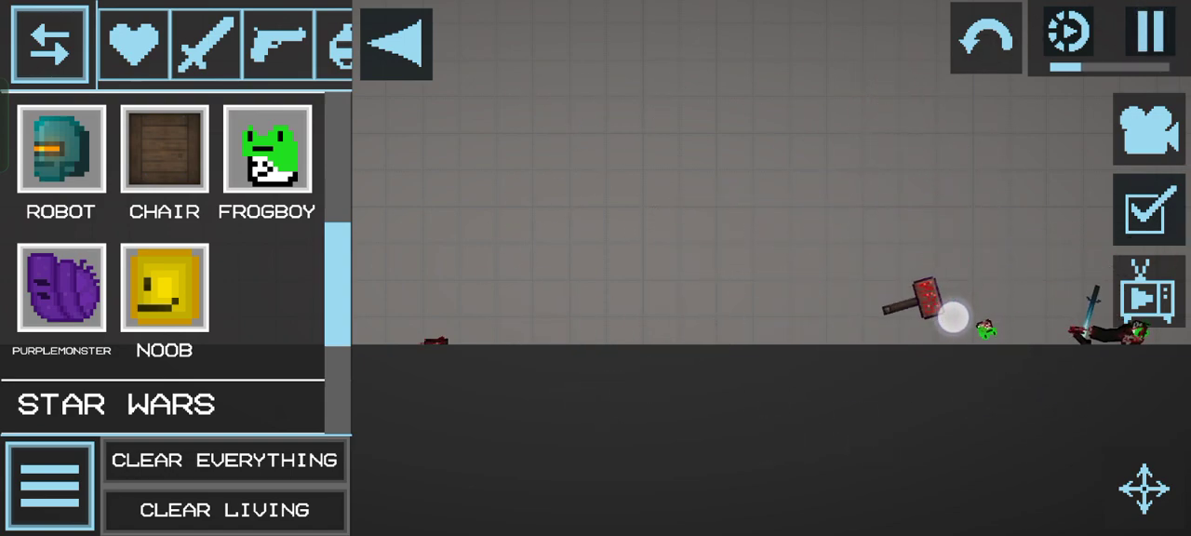
{"action": "left_click", "coordinate": [1149, 30]}
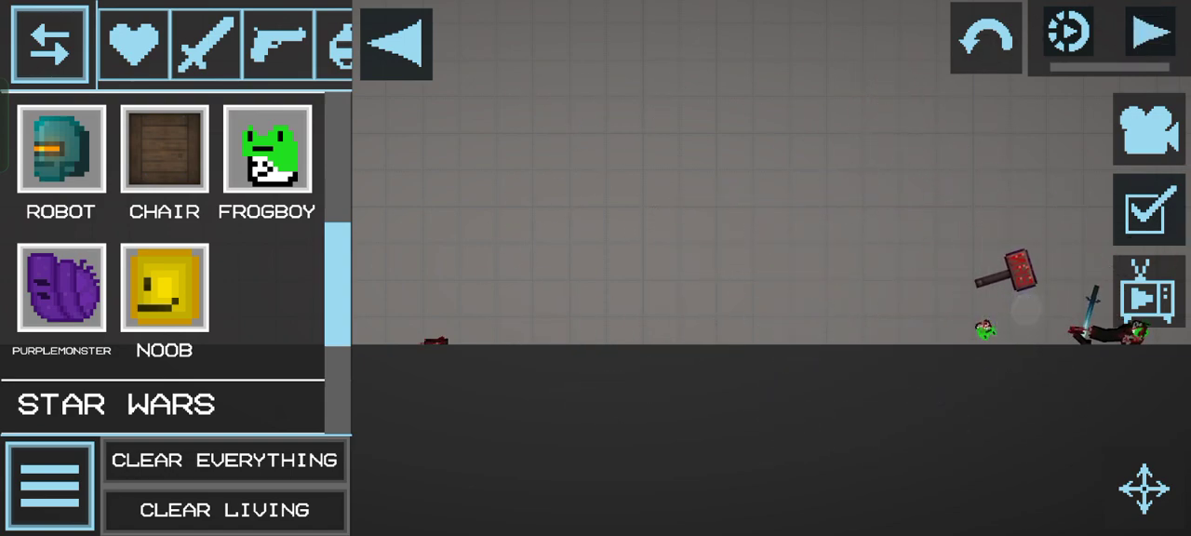
{"action": "left_click", "coordinate": [1150, 34]}
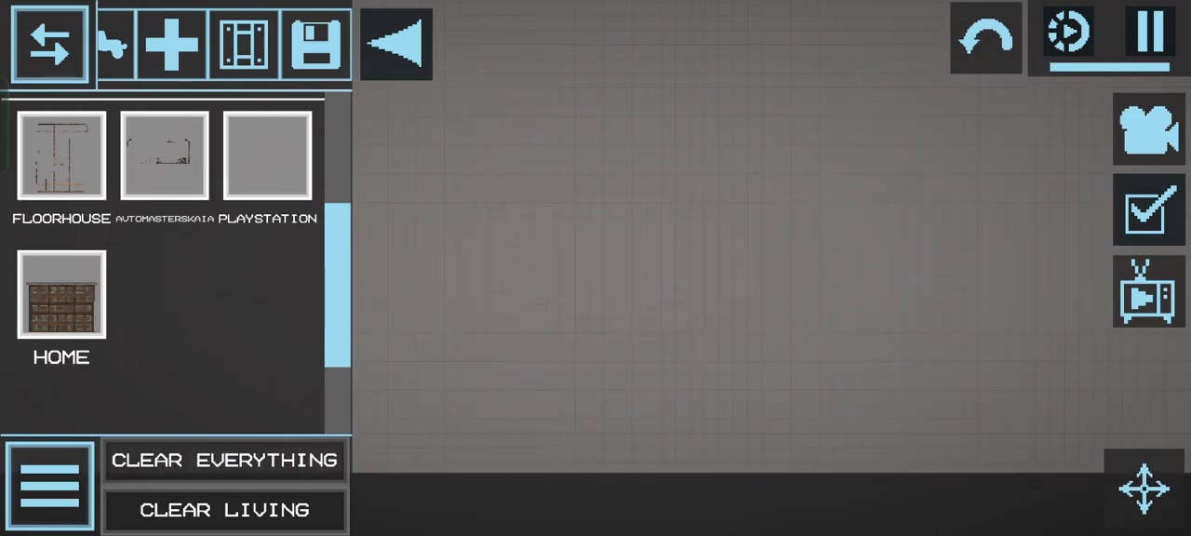
Spawn an APC and a scooter from Vehicles, then bring up the pause menu
{"action": "left_click", "coordinate": [48, 45]}
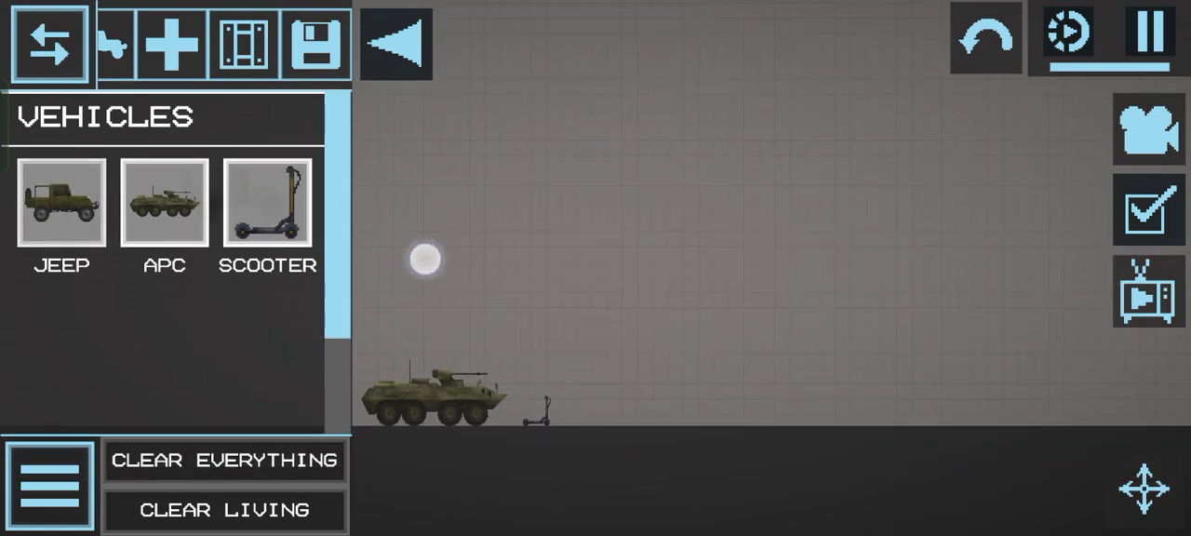
{"action": "left_click", "coordinate": [62, 203]}
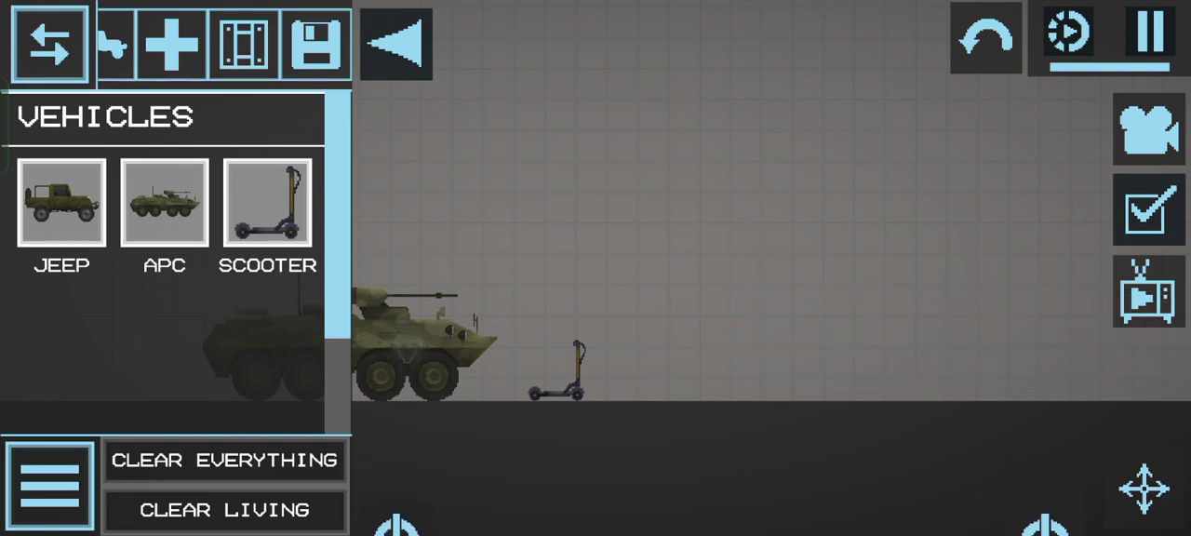
{"action": "left_click", "coordinate": [1146, 35]}
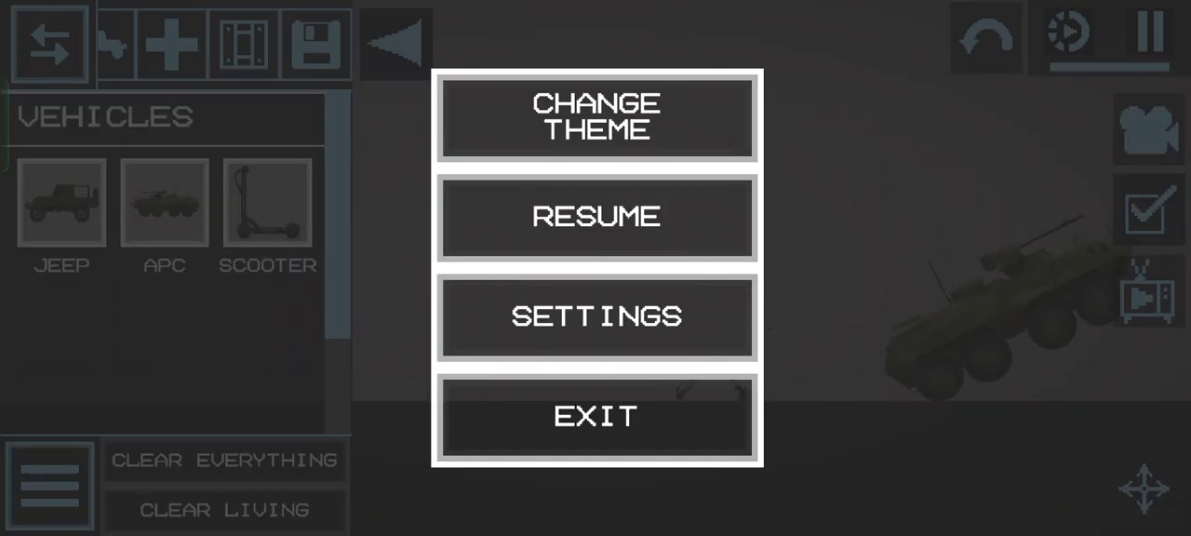
Resume, place Robot, Frogboy and Noob inside the brick-and-wood frame, then freeze the simulation
{"action": "left_click", "coordinate": [596, 216]}
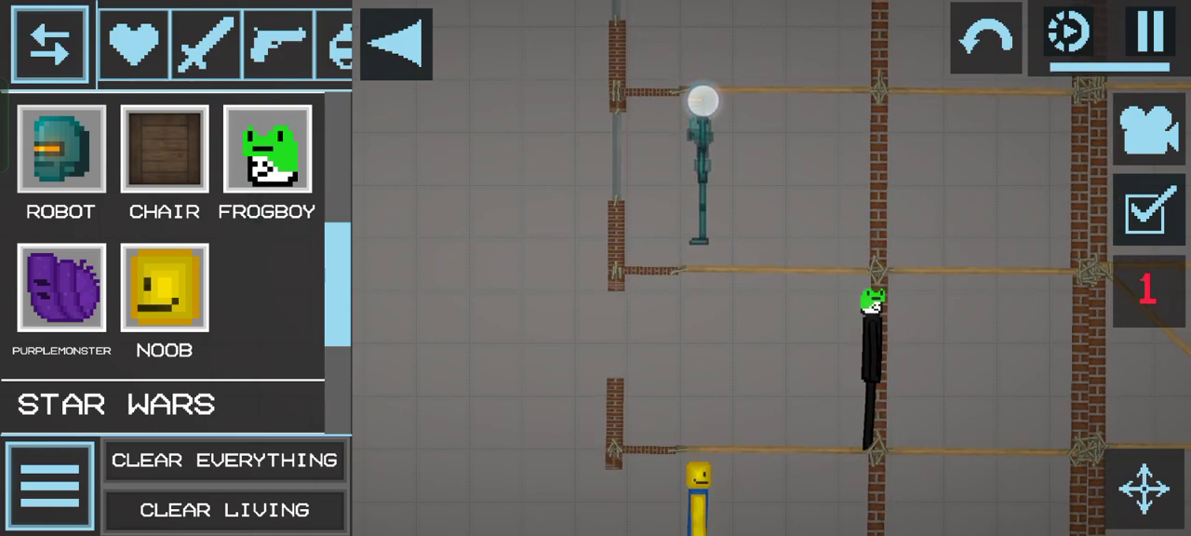
{"action": "left_click", "coordinate": [1150, 33]}
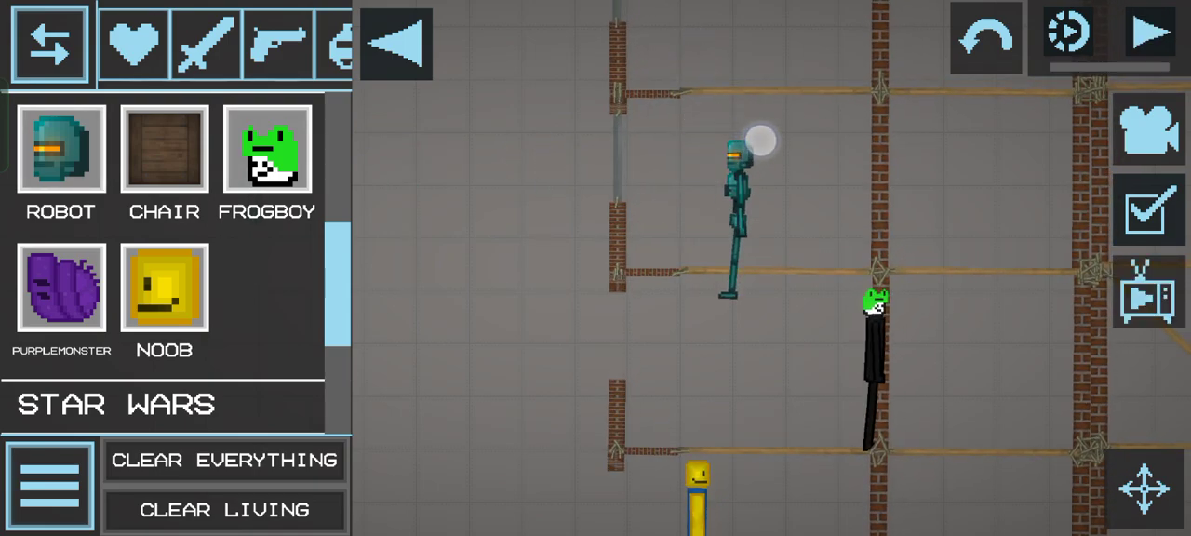